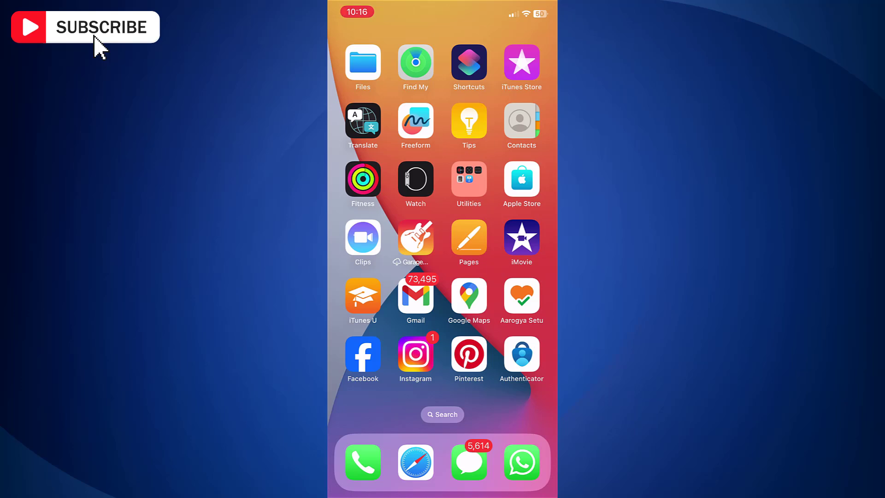
# Step: Launch Facebook from the home screen into its news feed
pyautogui.click(362, 354)
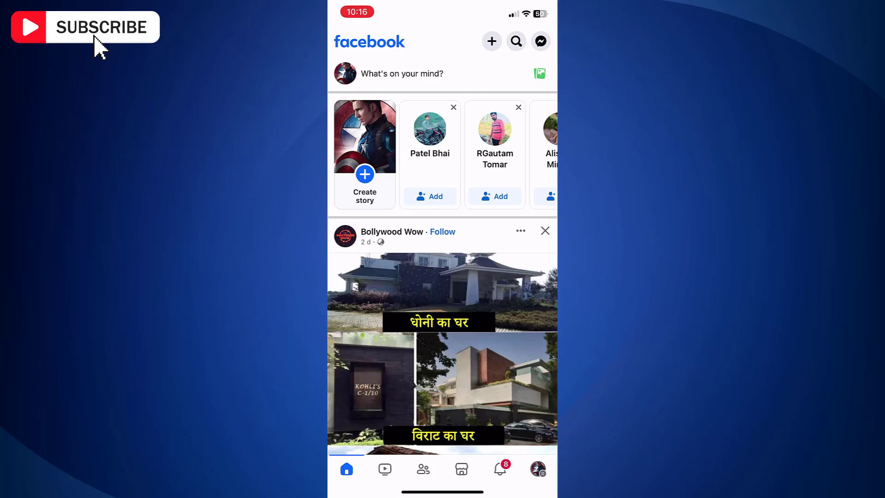
# Step: Reach Settings & privacy from the profile menu
pyautogui.click(537, 468)
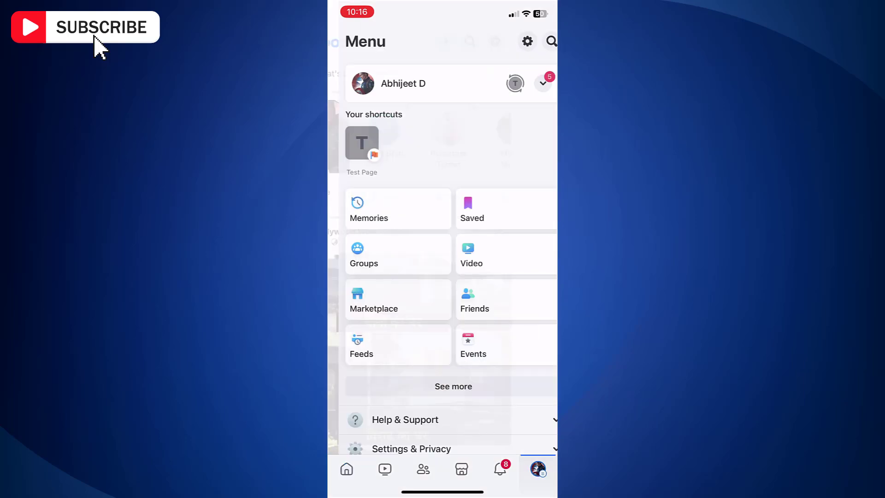
pyautogui.scroll(-3)
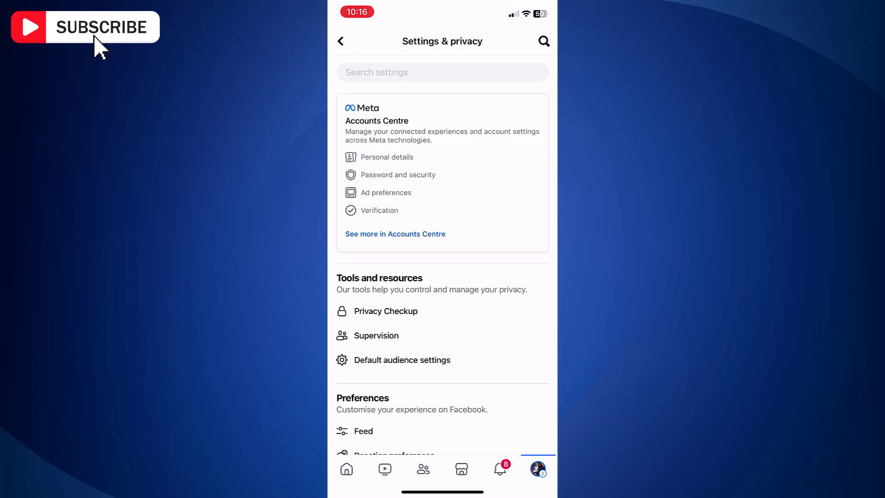
# Step: Navigate Accounts Centre > Your information and permissions > Upload contacts for the Facebook account
pyautogui.click(396, 234)
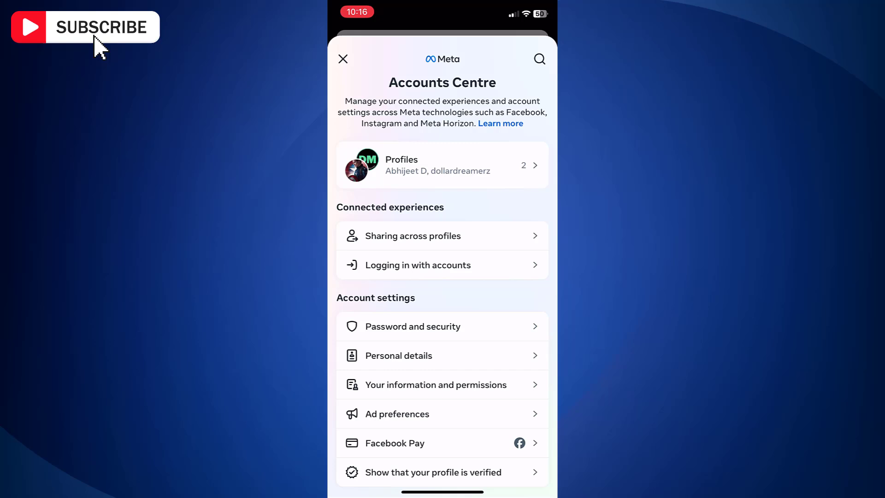
pyautogui.click(437, 384)
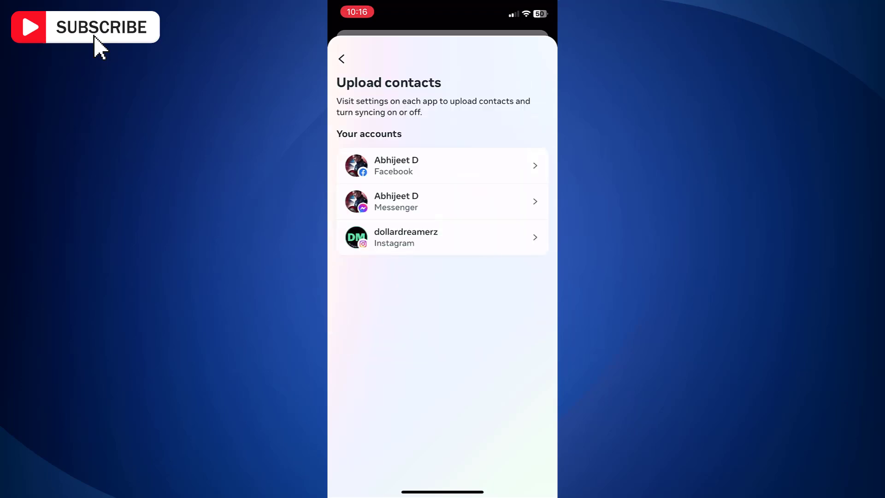
pyautogui.click(441, 165)
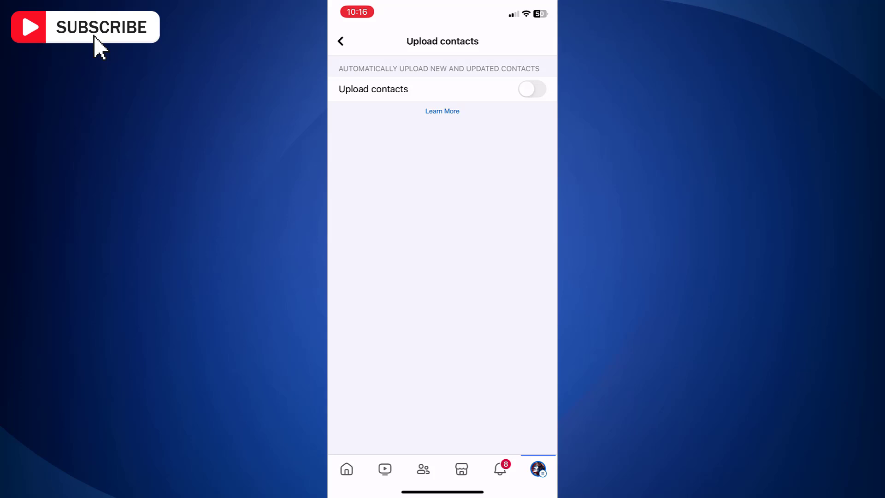